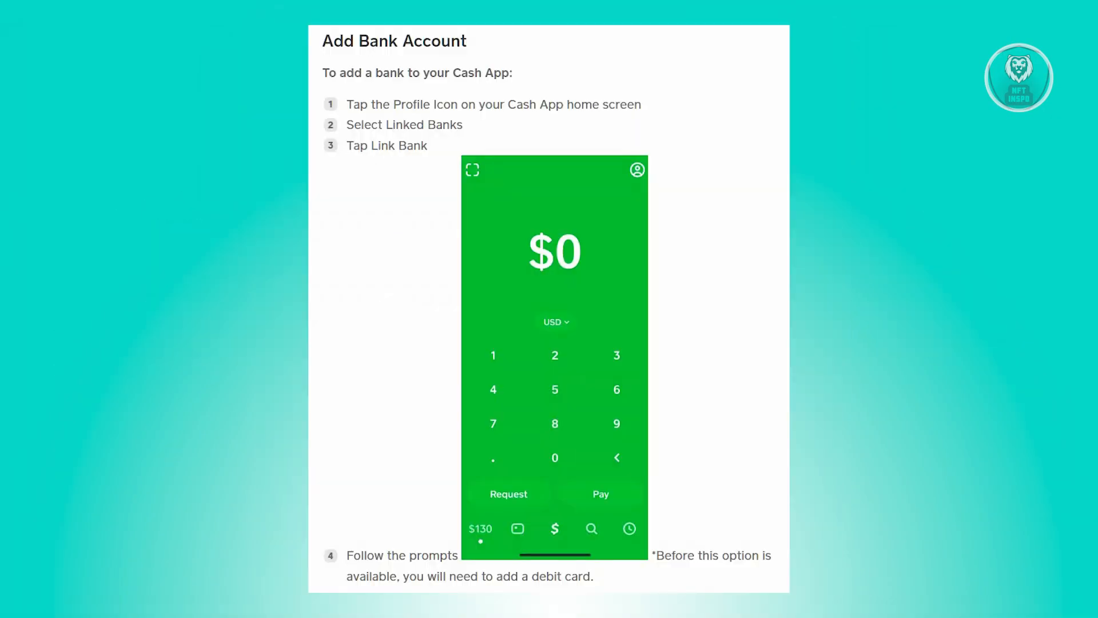
Open account settings from the home screen and view the Linked Banks list.
left_click(636, 169)
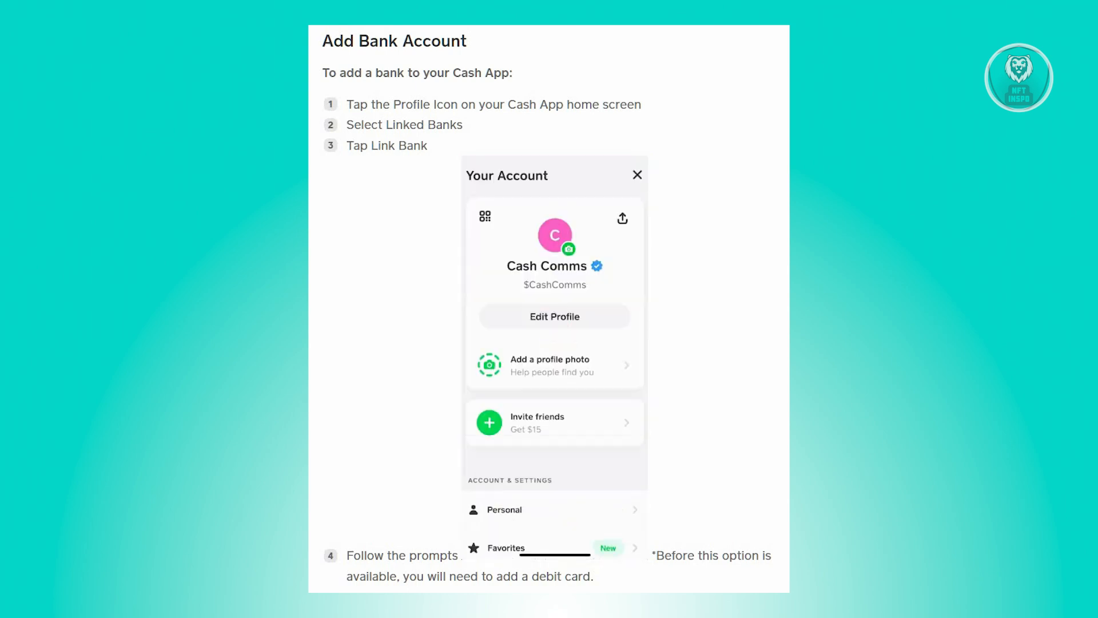
scroll("down", 3)
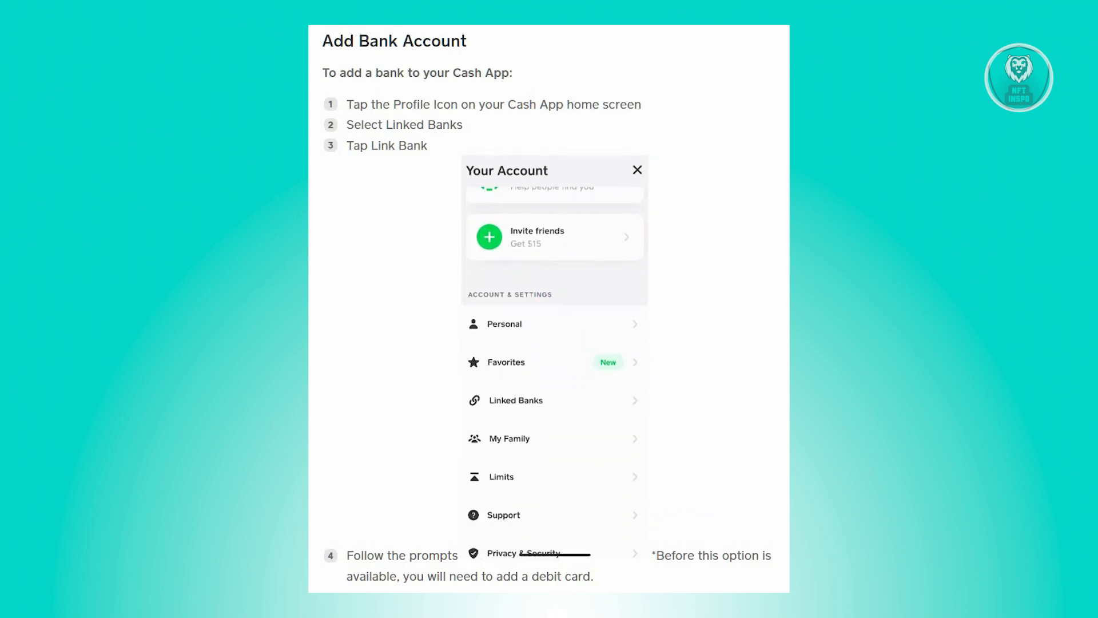
left_click(515, 399)
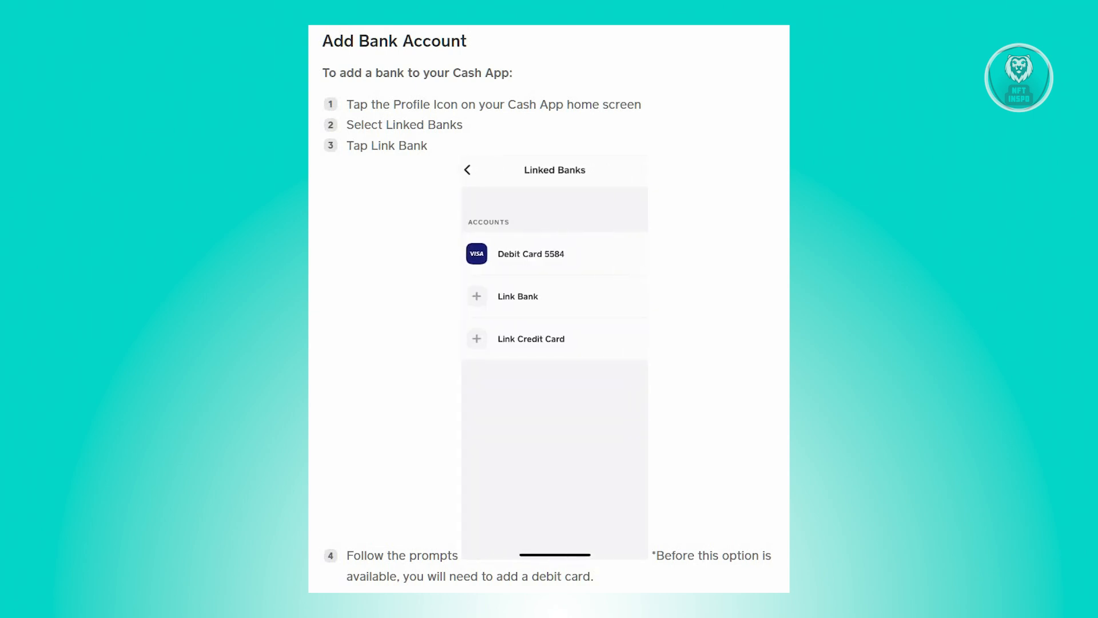
left_click(517, 296)
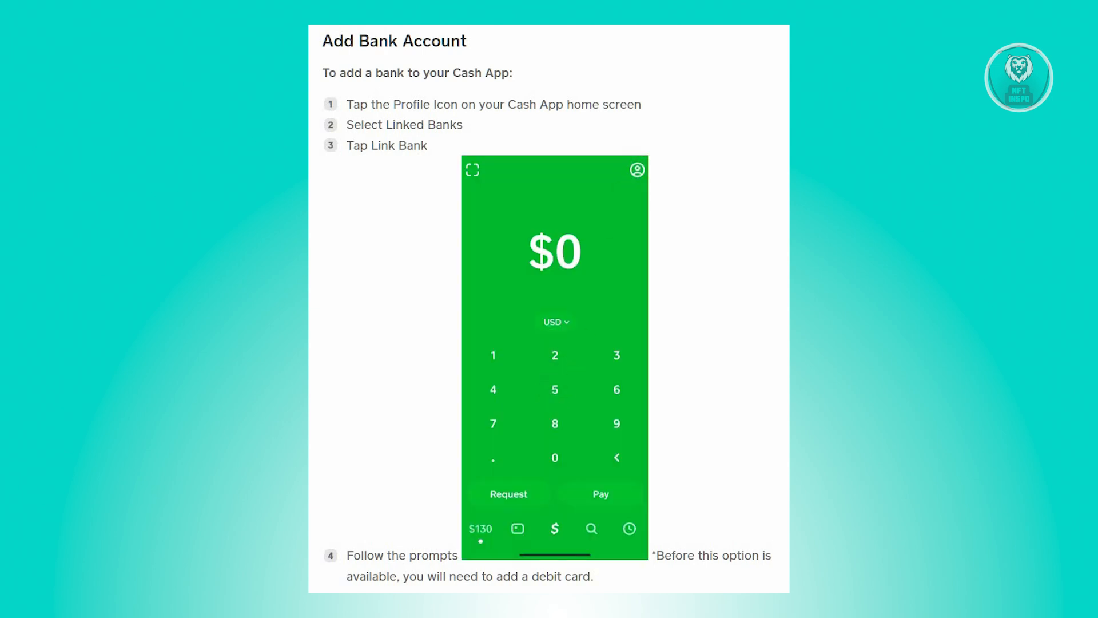
Revisit Linked Banks, then reopen account settings and move to the Add Cash topic.
left_click(636, 170)
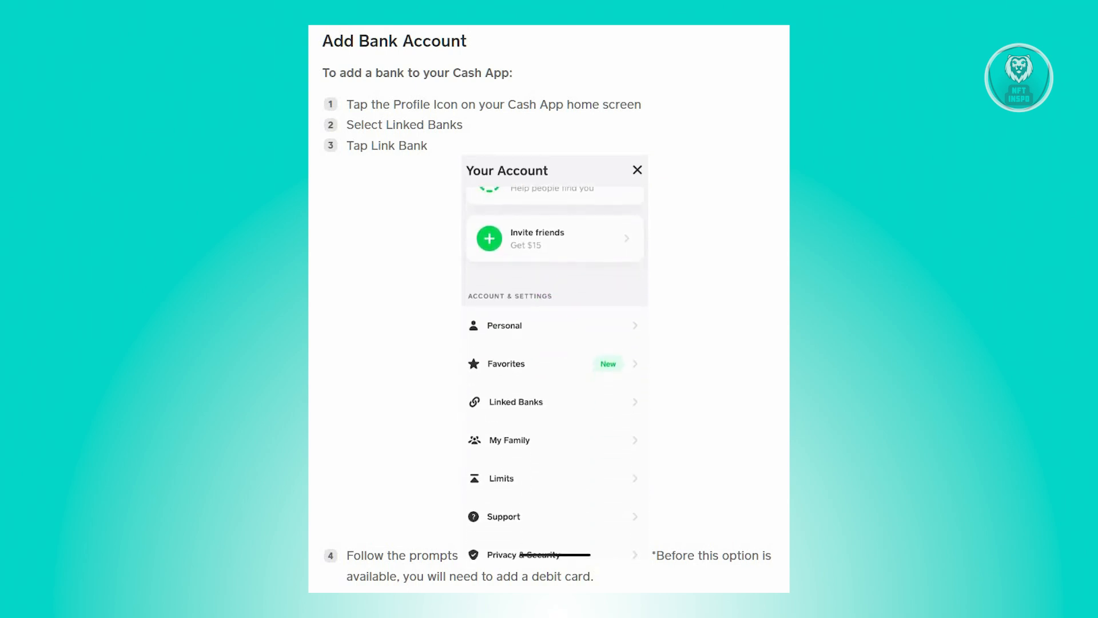
left_click(515, 402)
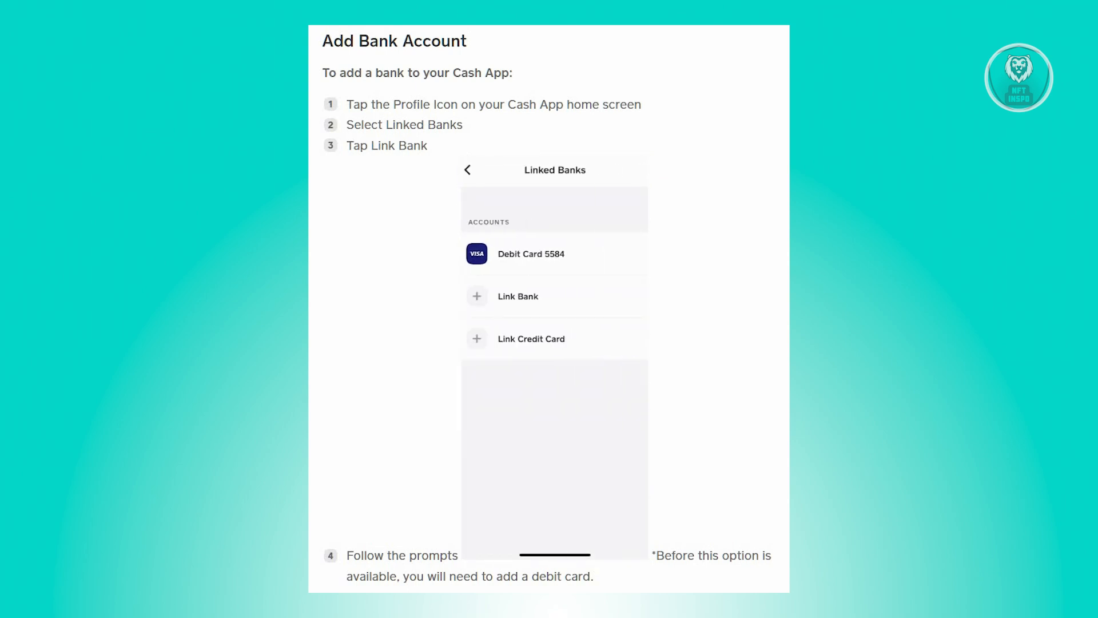
left_click(517, 295)
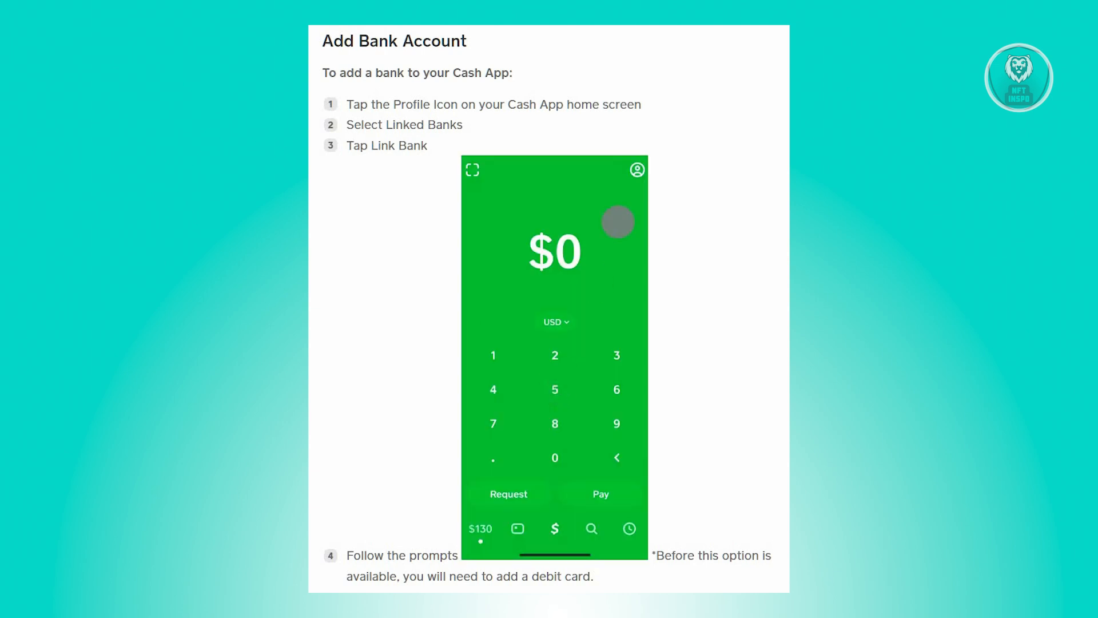
left_click(636, 169)
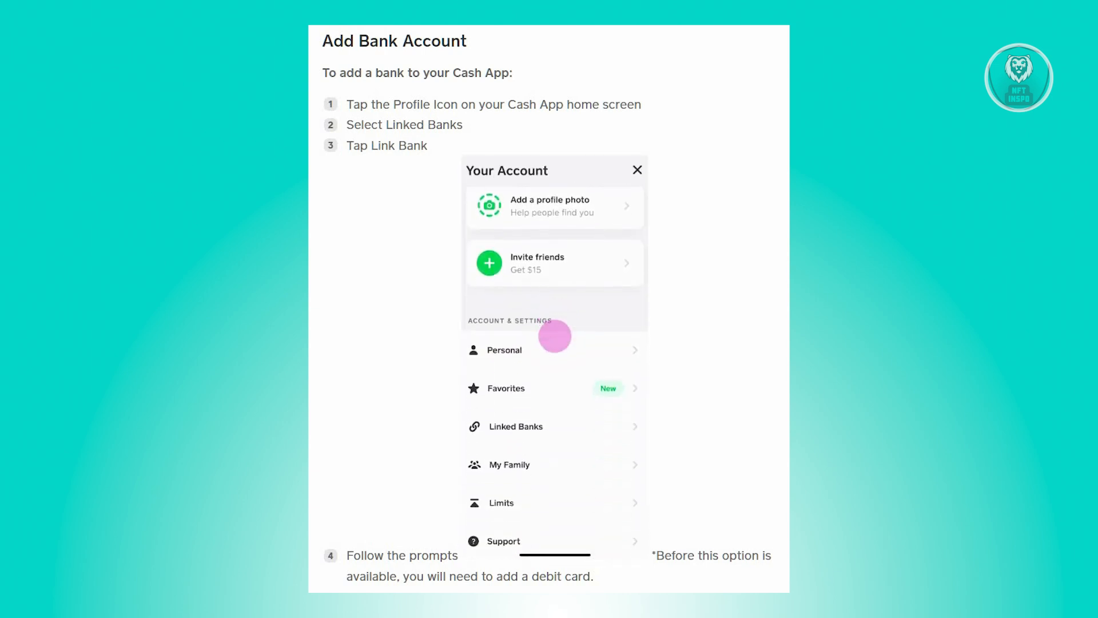
left_click(519, 426)
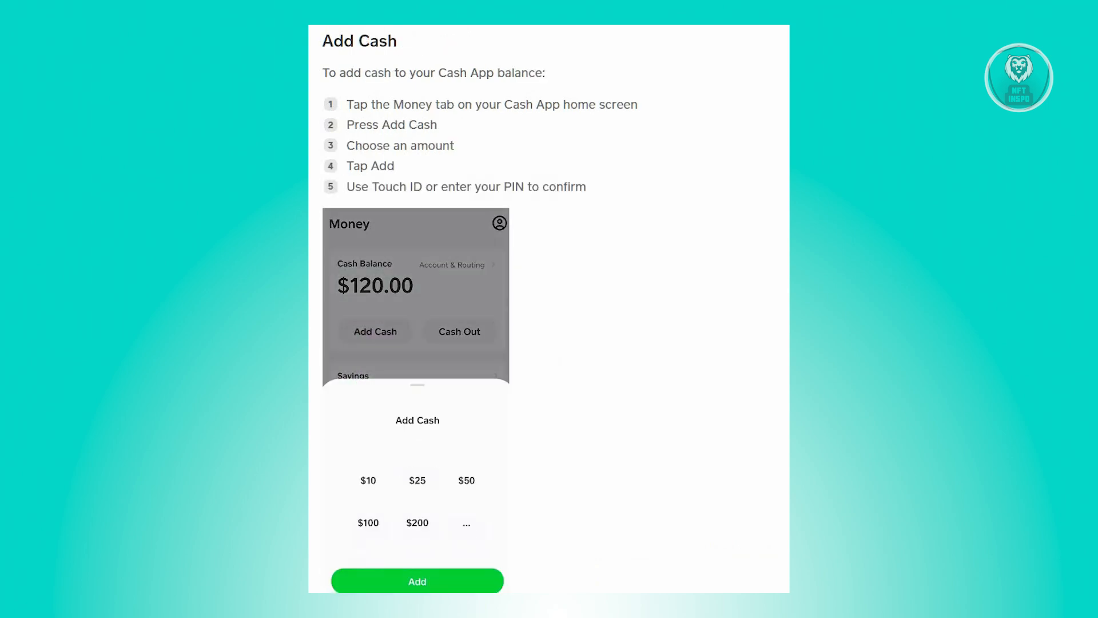
Add $10 to the cash balance and dismiss the confirmation to return home.
left_click(368, 480)
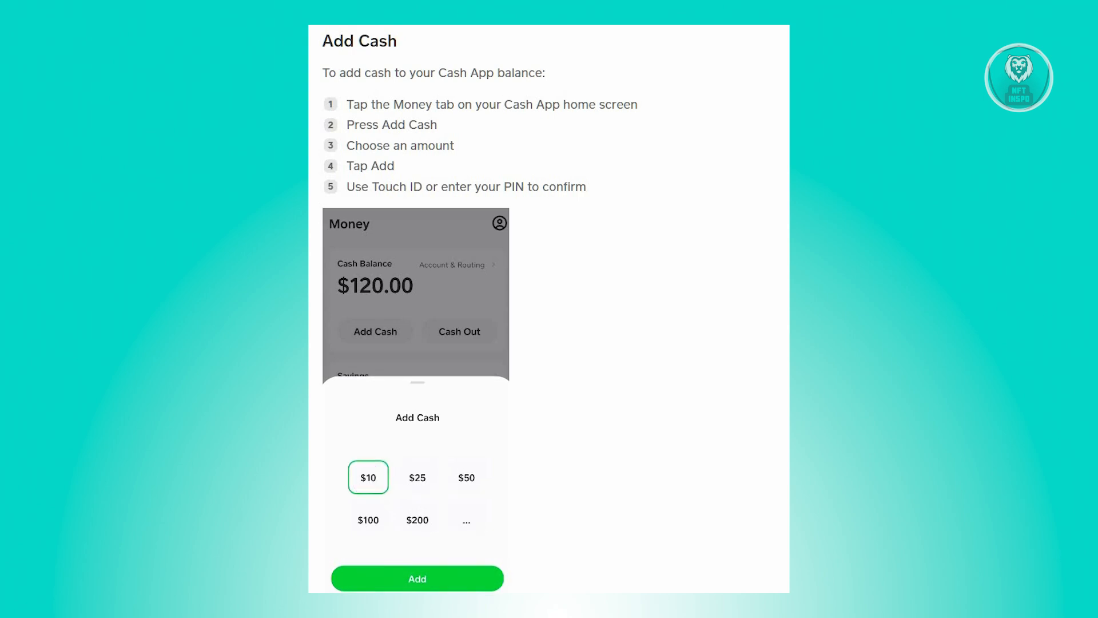
left_click(417, 578)
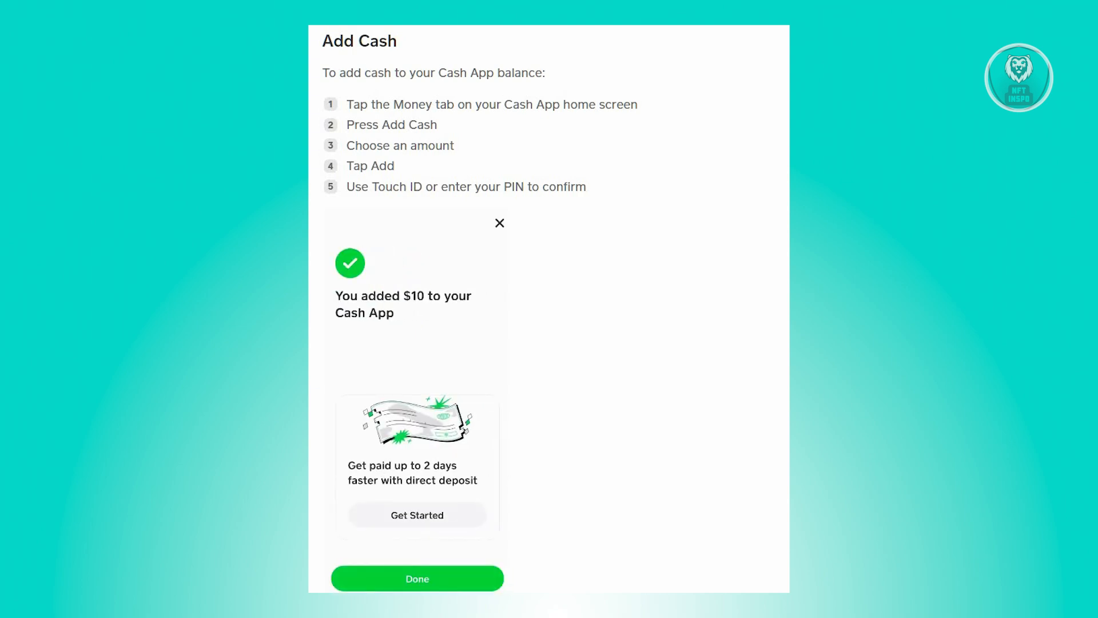
left_click(416, 578)
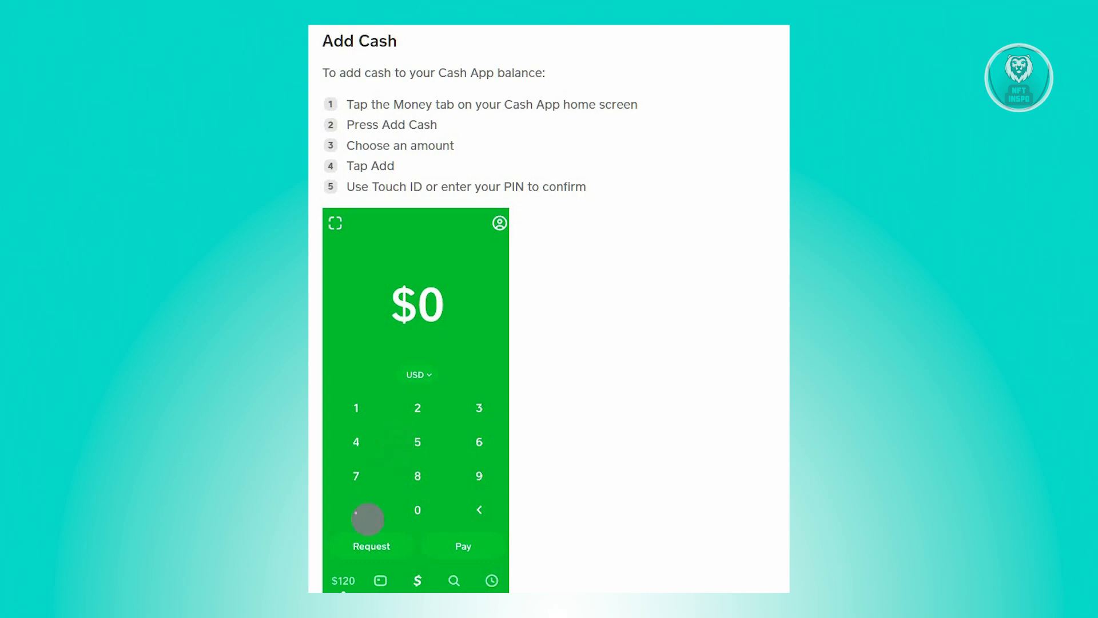